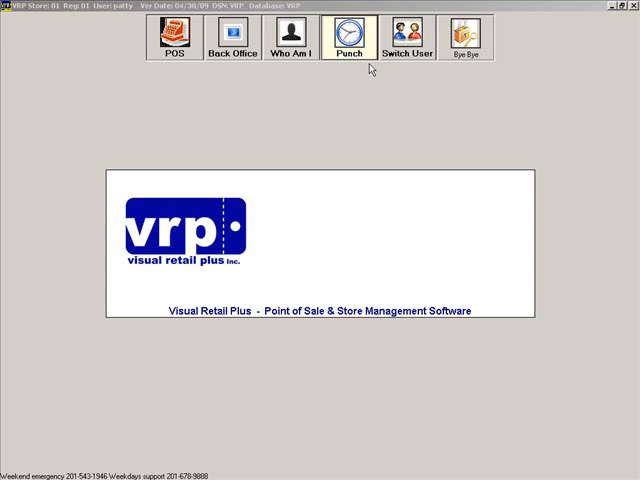
mouse_move(375, 62)
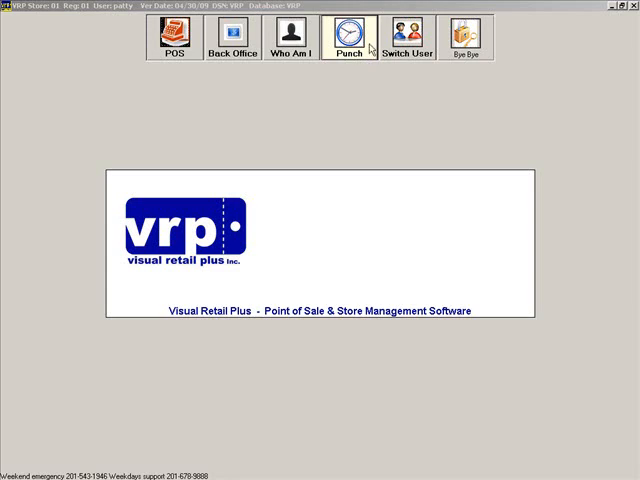
Step: Open the time clock, select employee TRACY, and begin entering her password
left_click(349, 37)
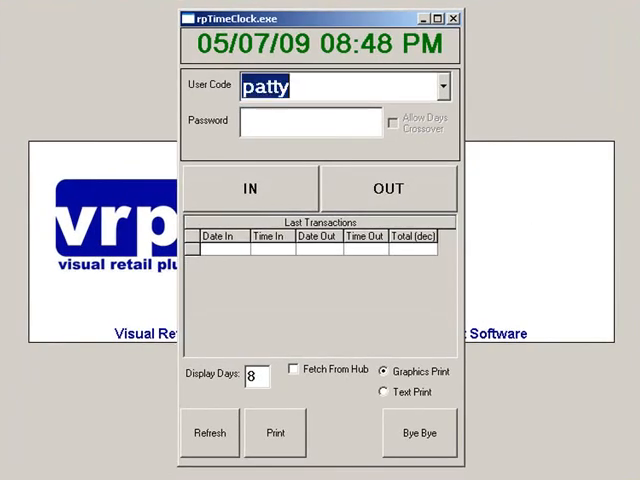
mouse_move(371, 85)
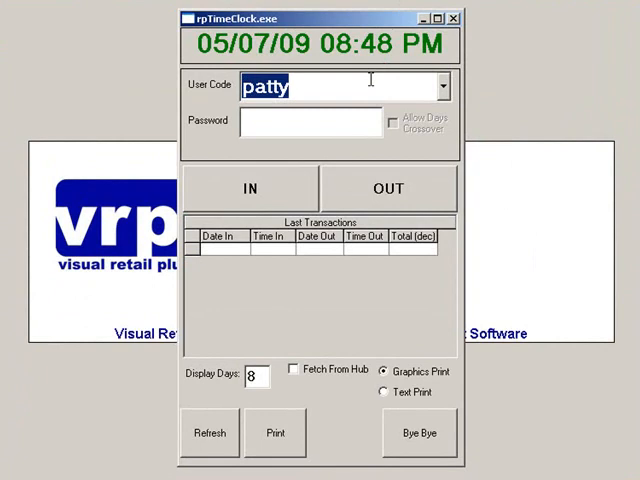
type("TRACY")
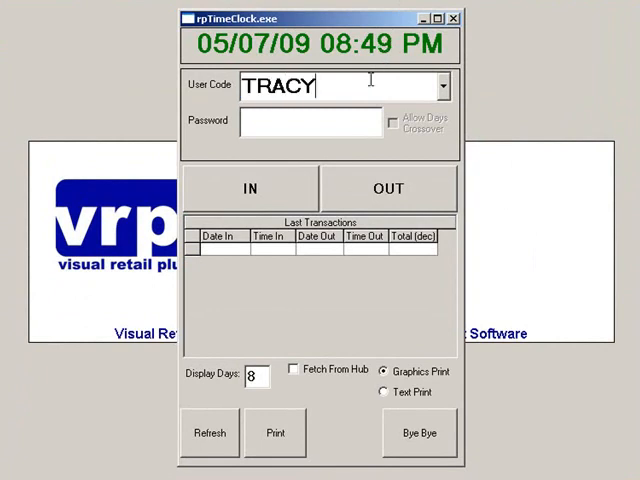
left_click(444, 86)
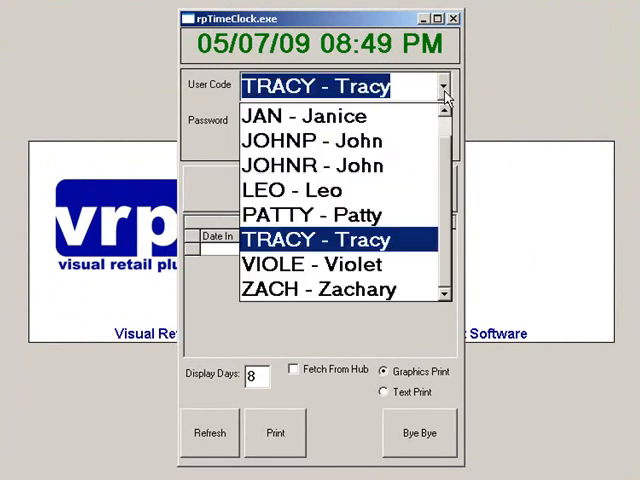
left_click(302, 239)
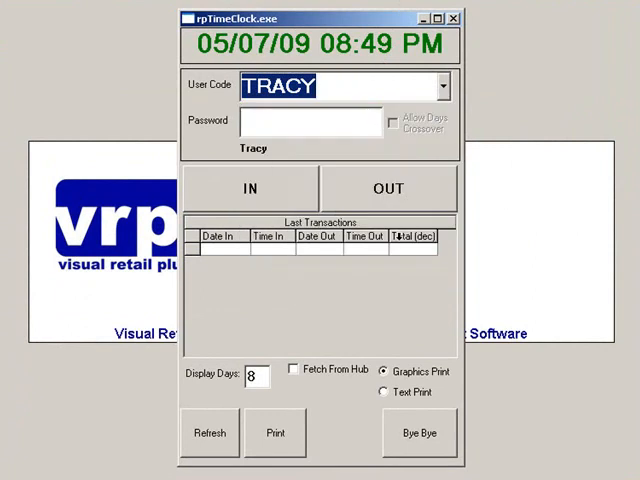
left_click(310, 122)
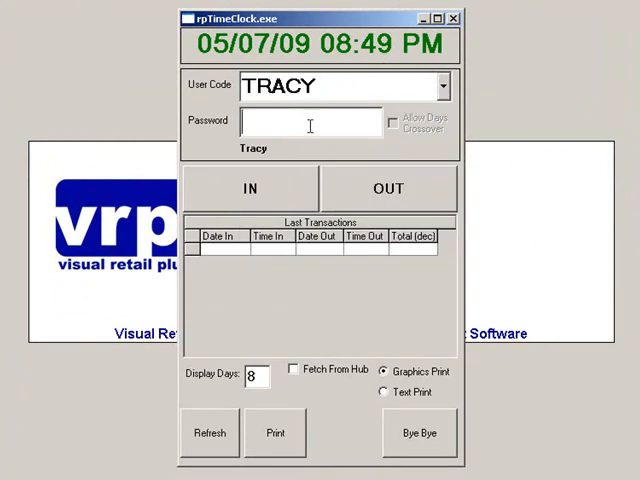
mouse_move(218, 131)
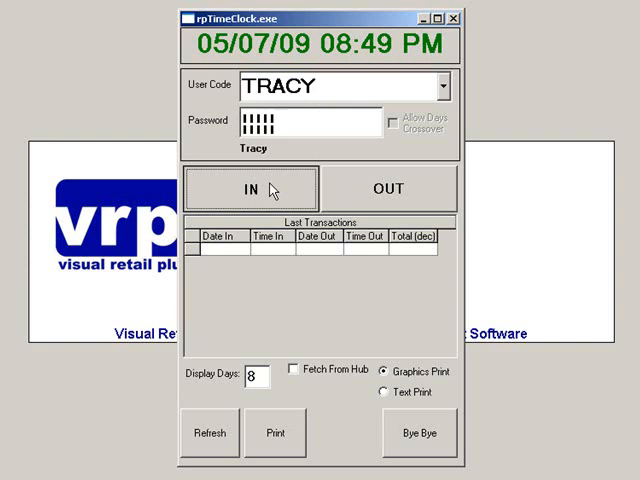
Step: Clock TRACY in and out, recording a 05/07/09 08:49 PM punch of .00 hours
left_click(249, 188)
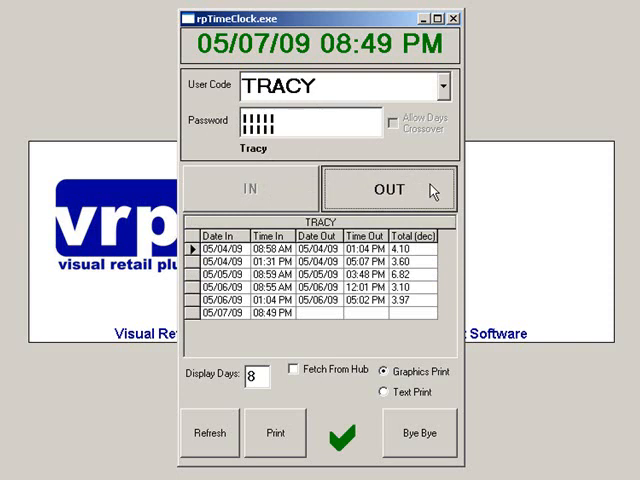
left_click(389, 189)
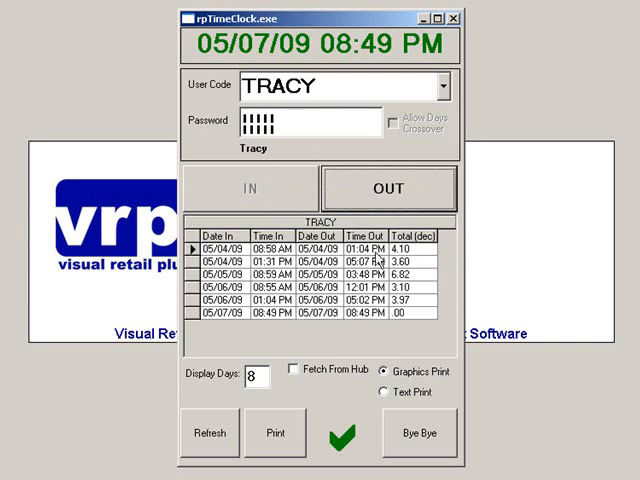
mouse_move(297, 422)
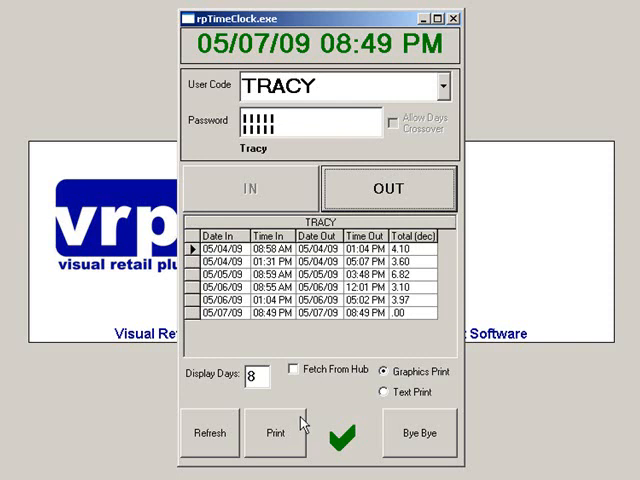
mouse_move(442, 439)
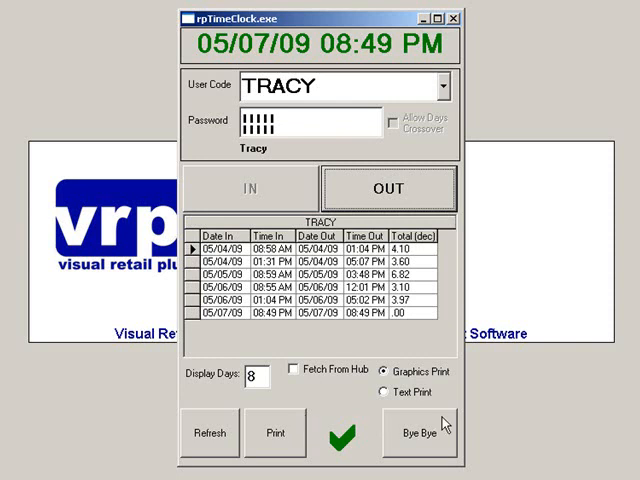
Step: Close the time clock and launch Setup from the back-office tools
left_click(420, 432)
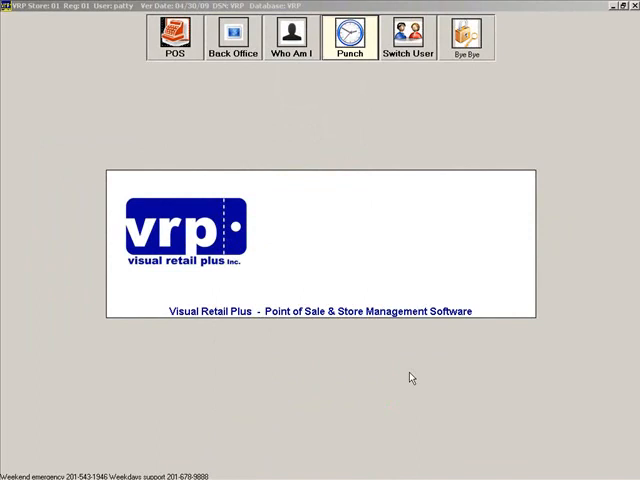
mouse_move(361, 276)
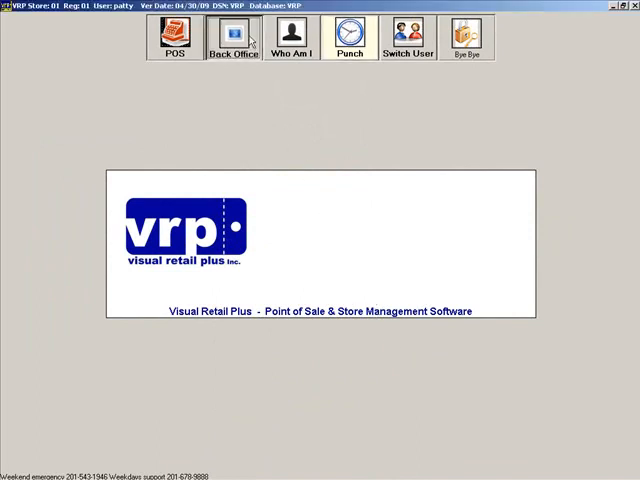
left_click(230, 38)
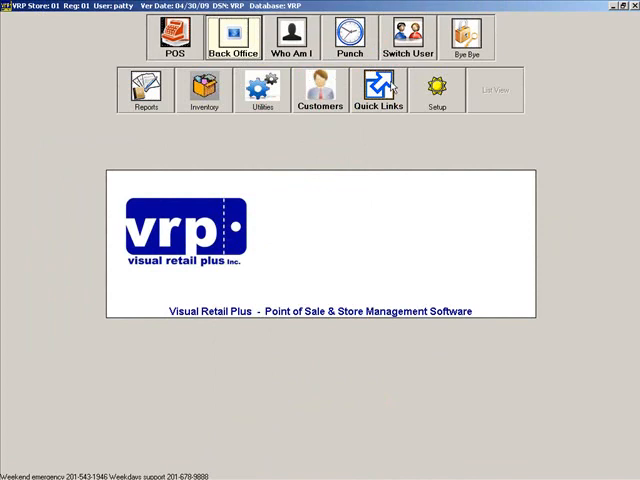
mouse_move(467, 105)
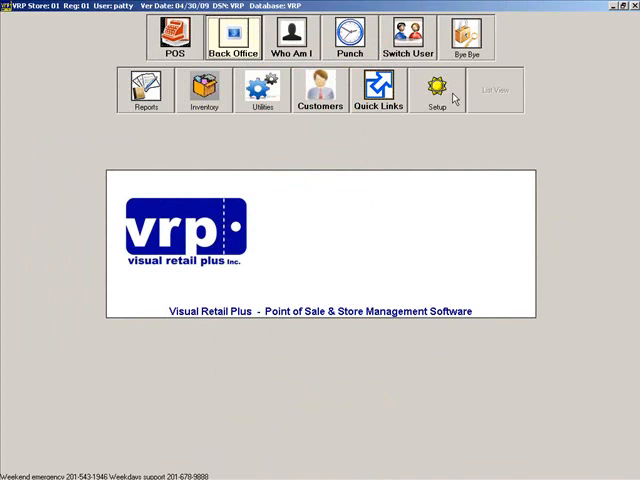
left_click(434, 92)
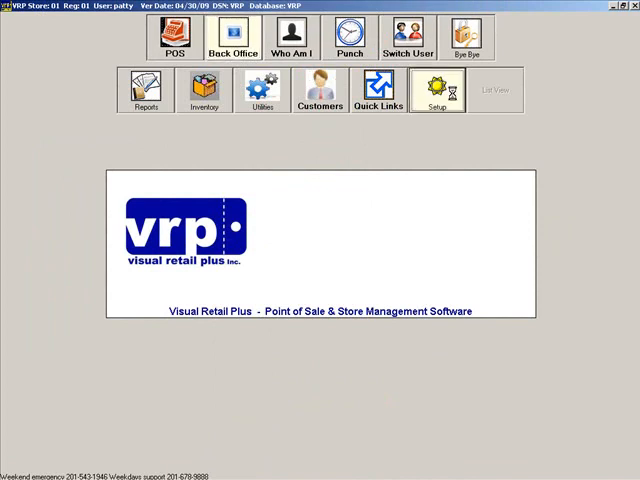
Step: Search PUNCH, set PunchRequiresPassword to Y, and exit the configuration
left_click(433, 87)
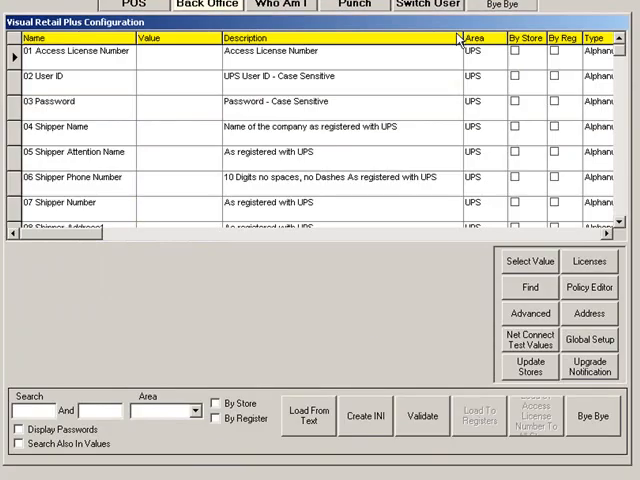
type("PUNCH")
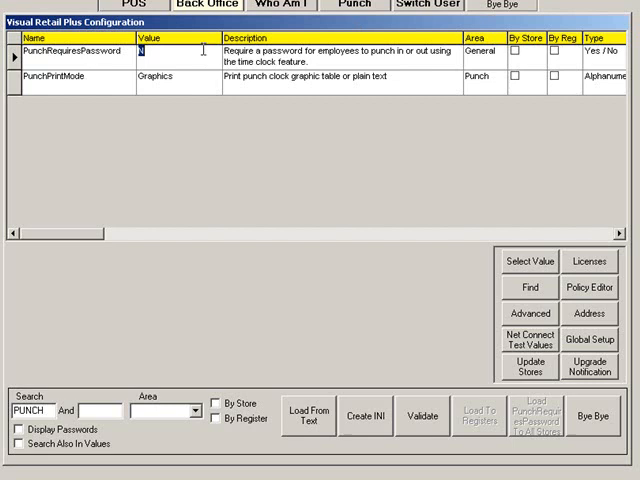
type("Y")
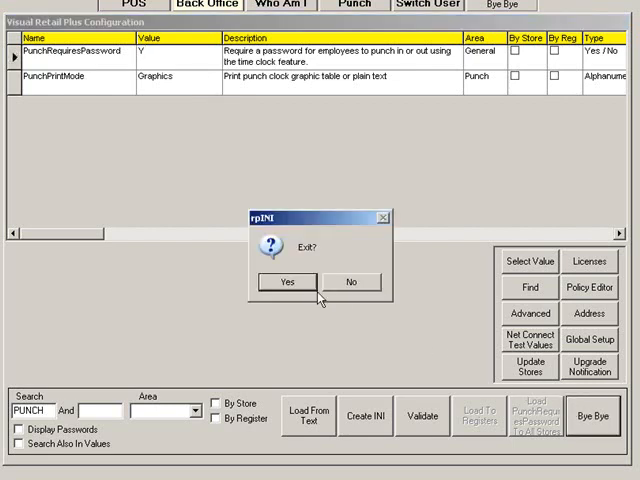
left_click(287, 281)
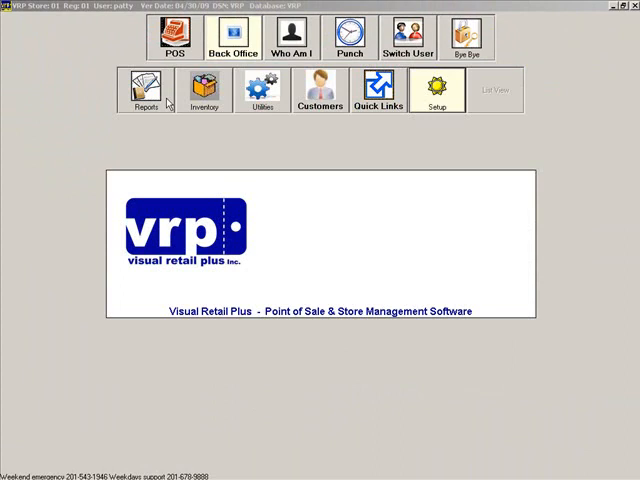
Step: Open the Attendance report rpTimeAdmin from Reports
left_click(144, 88)
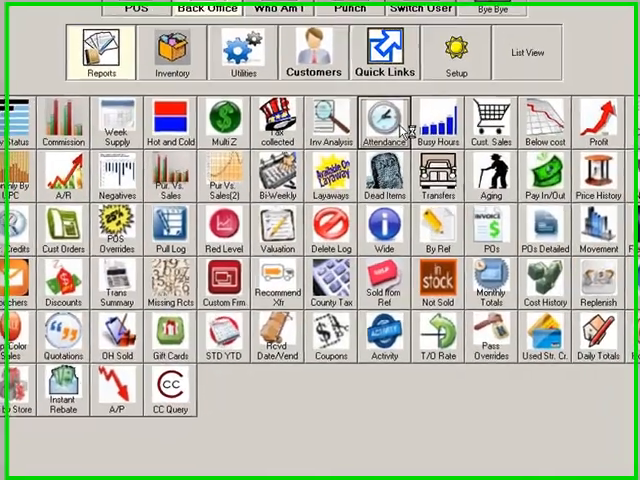
left_click(385, 117)
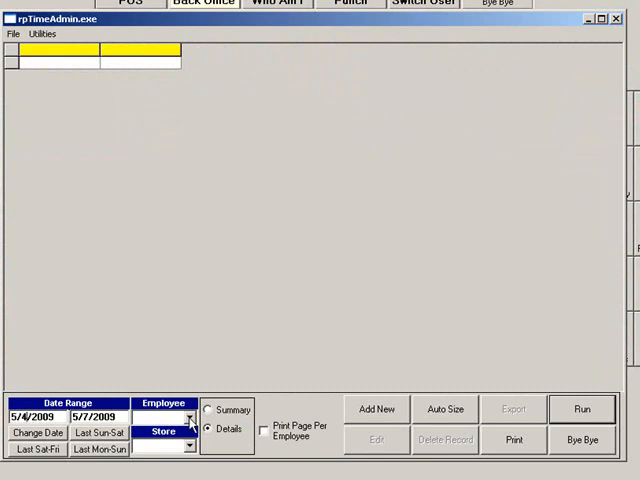
Step: Run the Details report for TRACY, 5/4–5/7/2009, showing six punches totalling 21.59
left_click(191, 414)
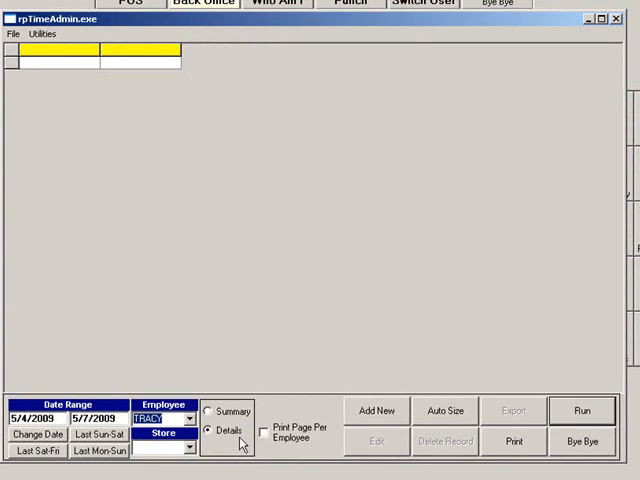
mouse_move(247, 427)
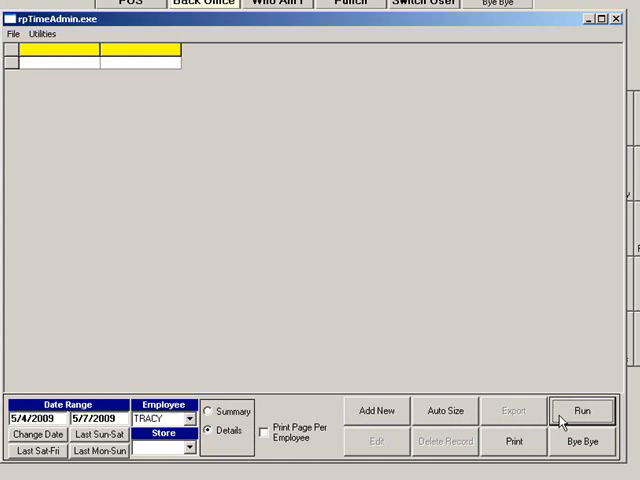
left_click(584, 410)
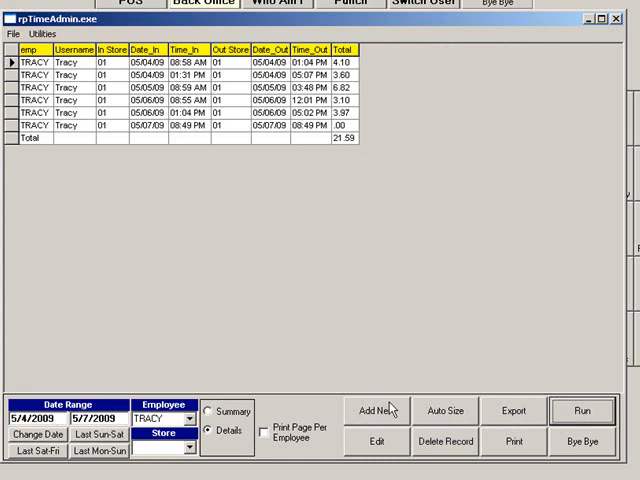
Step: Add a store 01 clock-in for TRACY at 8:45 AM on 05/07/2009, no clock-out
left_click(378, 410)
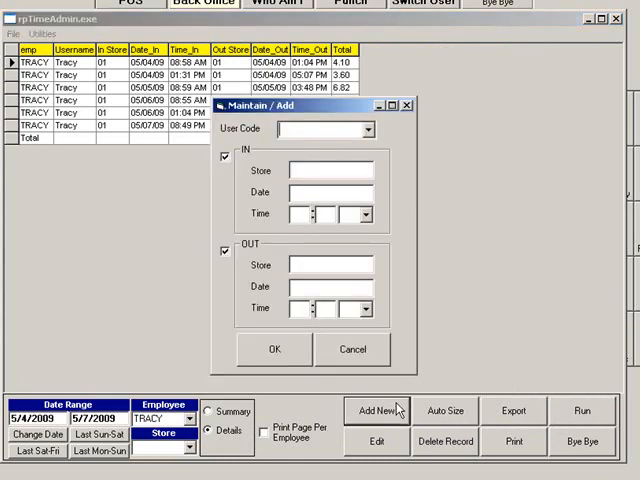
left_click(370, 129)
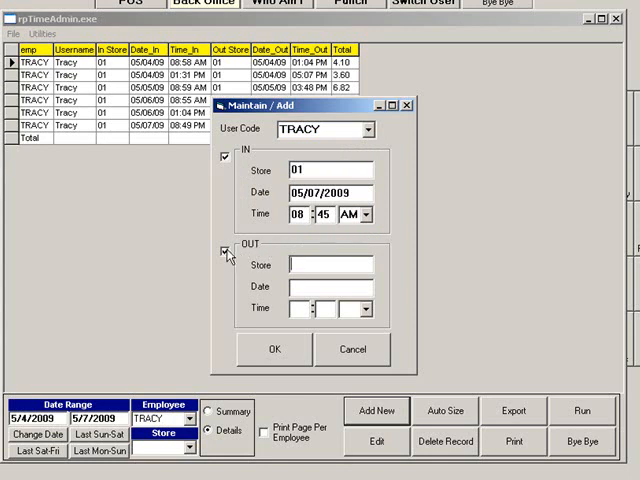
left_click(222, 250)
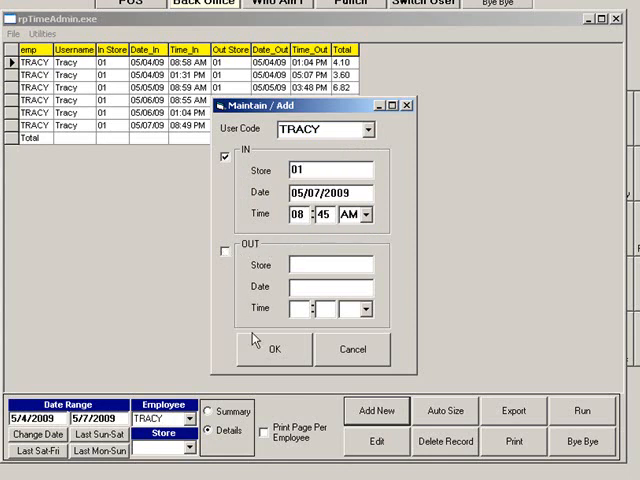
left_click(276, 349)
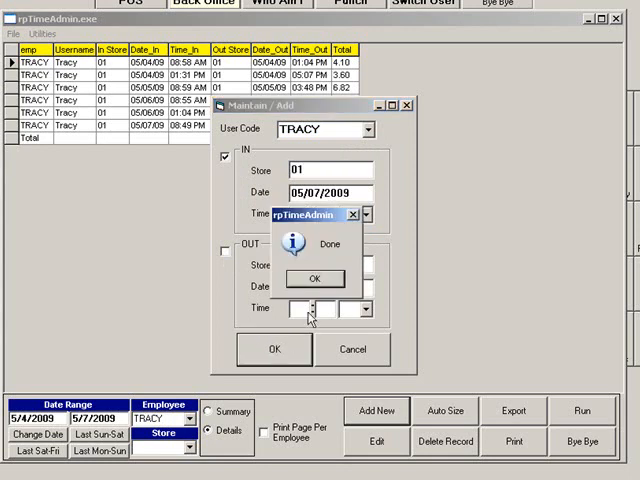
left_click(315, 278)
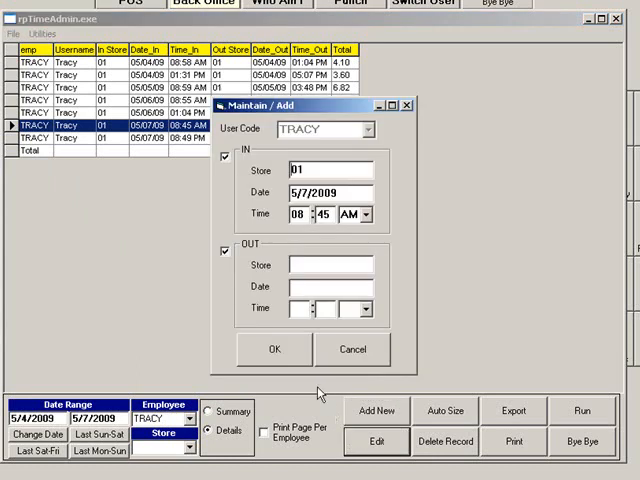
Step: Give the 8:45 AM punch a store 01 clock-out at 1:00 PM, totalling 4.25 hours
left_click(225, 159)
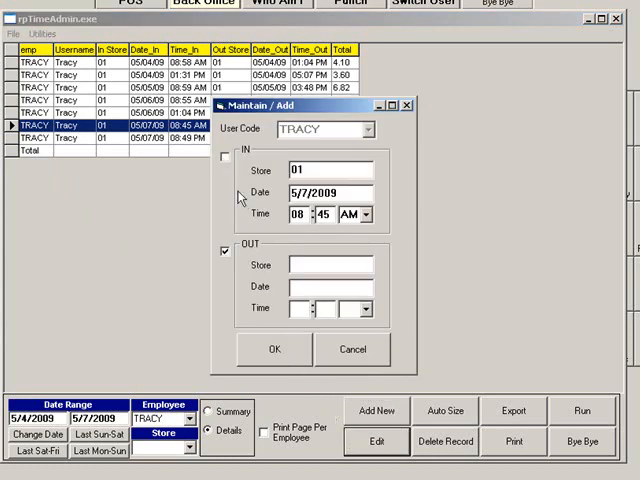
type("01")
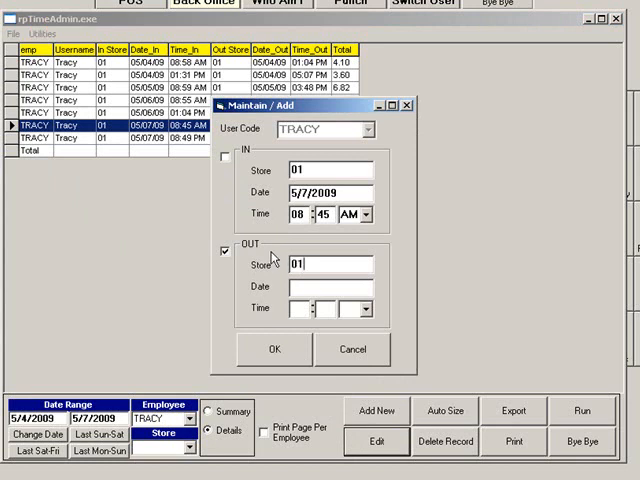
type("05/07/09")
left_click(300, 308)
type("1")
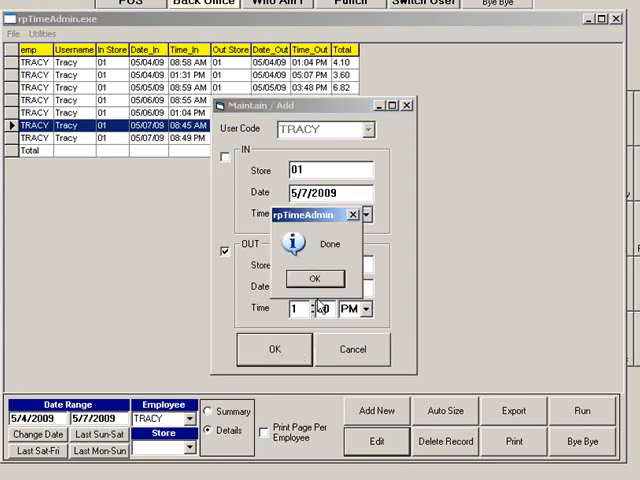
left_click(314, 278)
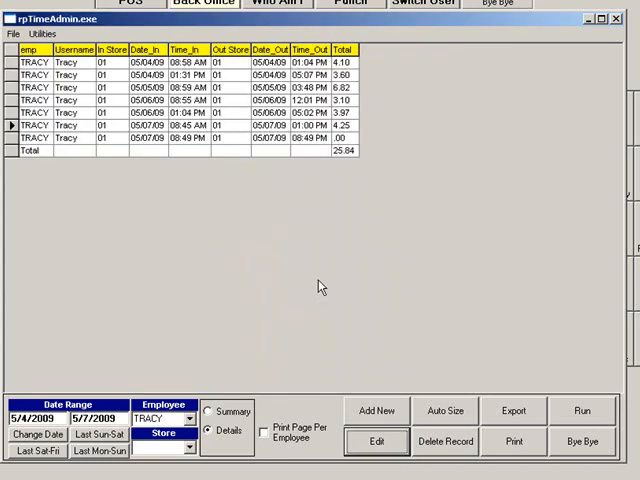
mouse_move(357, 131)
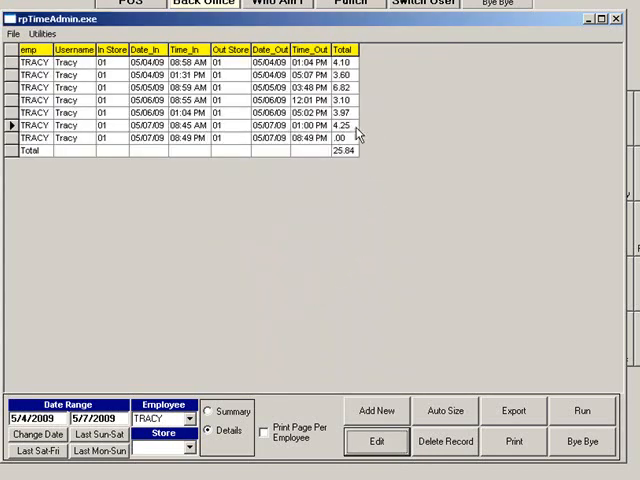
mouse_move(380, 323)
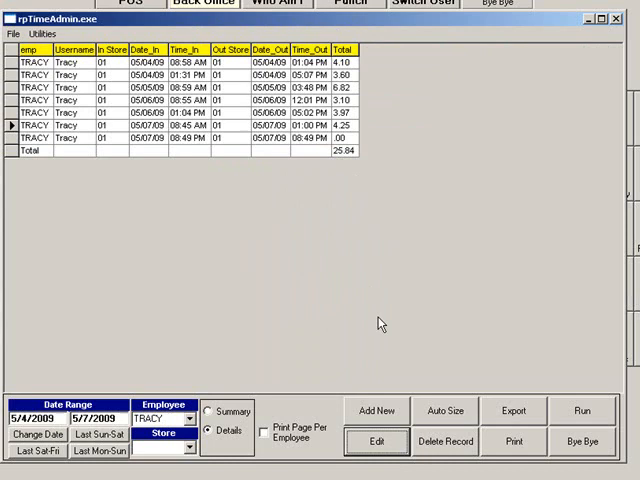
Step: Add TRACY's store 01 punch on 05/07/09 from 2:00 PM to 5:00 PM
left_click(377, 411)
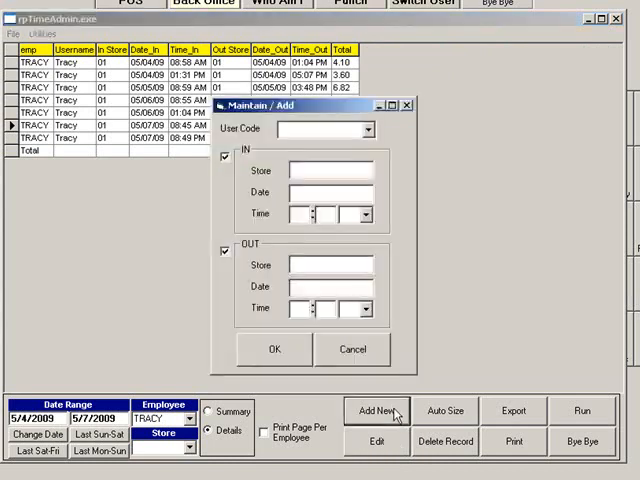
left_click(366, 130)
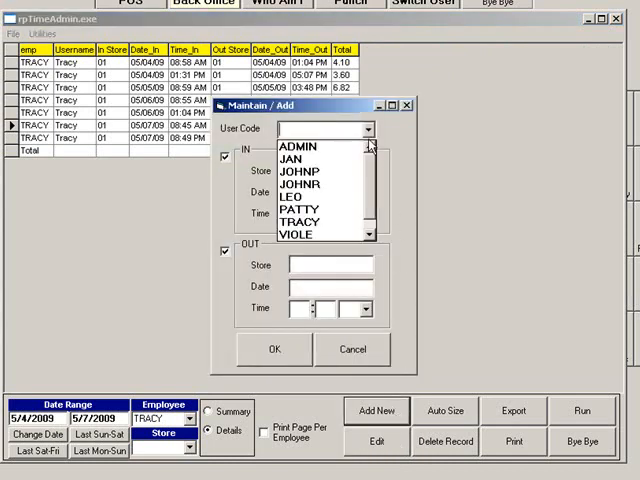
left_click(300, 221)
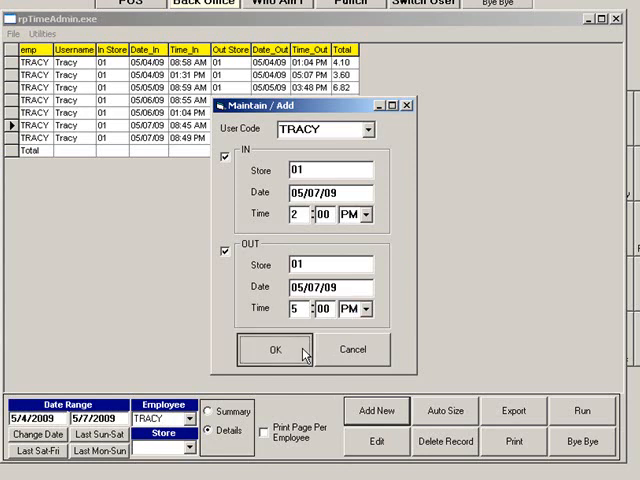
left_click(273, 349)
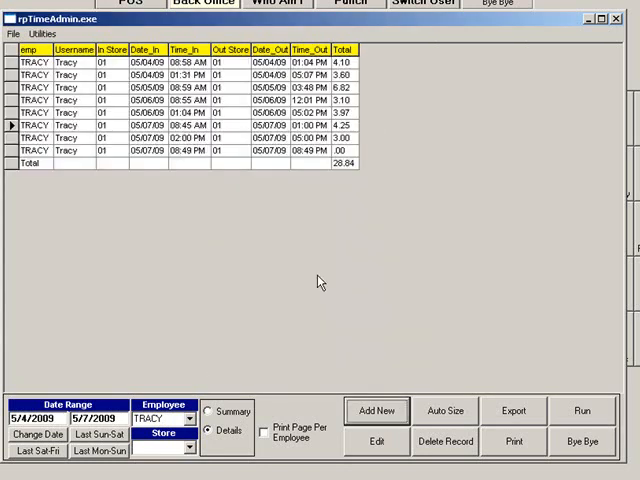
mouse_move(362, 143)
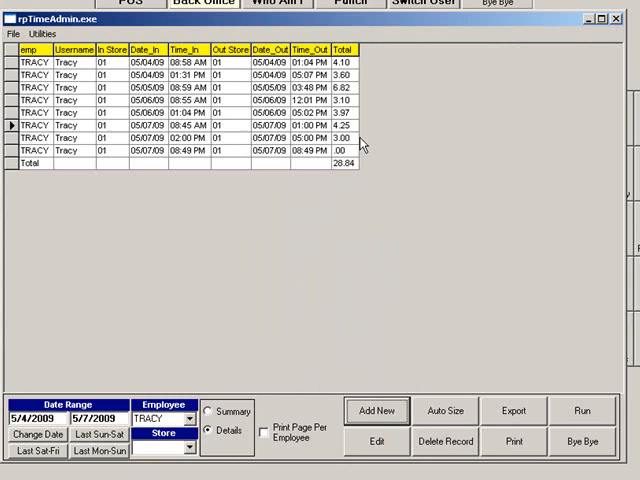
mouse_move(33, 180)
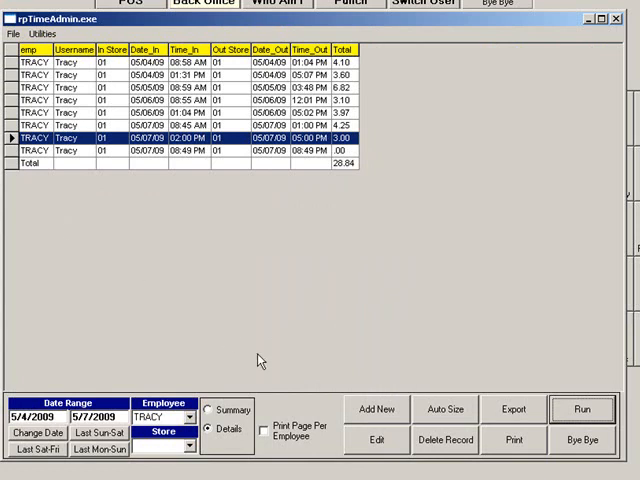
Step: Change the 2:00 PM punch's clock-out minutes to 30, ending at 5:30 PM
left_click(374, 442)
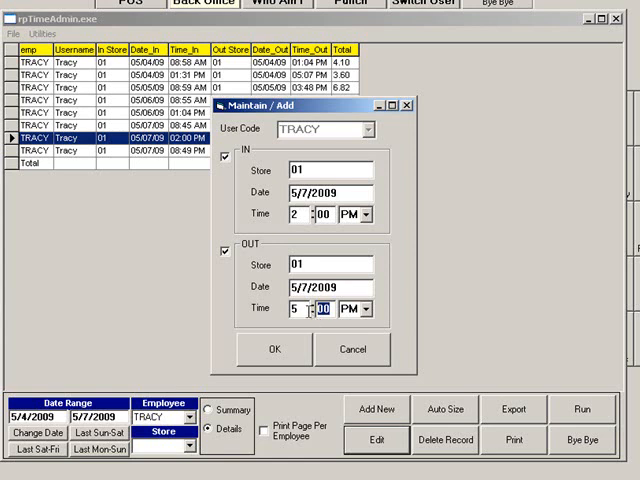
type("30")
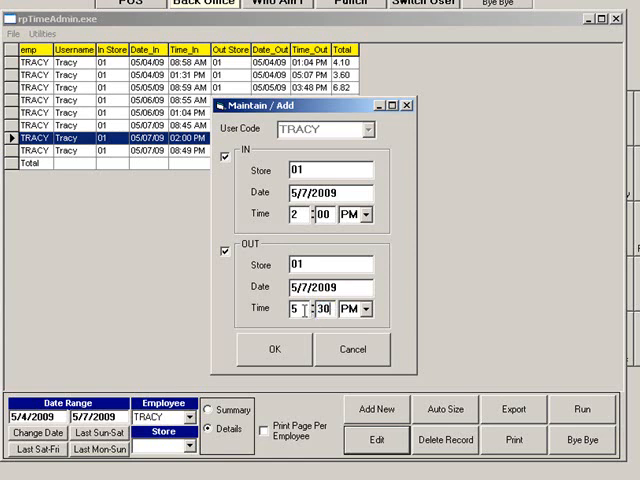
left_click(272, 349)
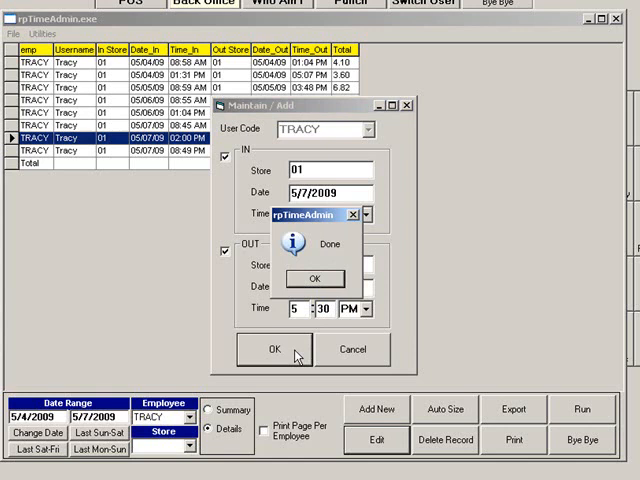
left_click(314, 278)
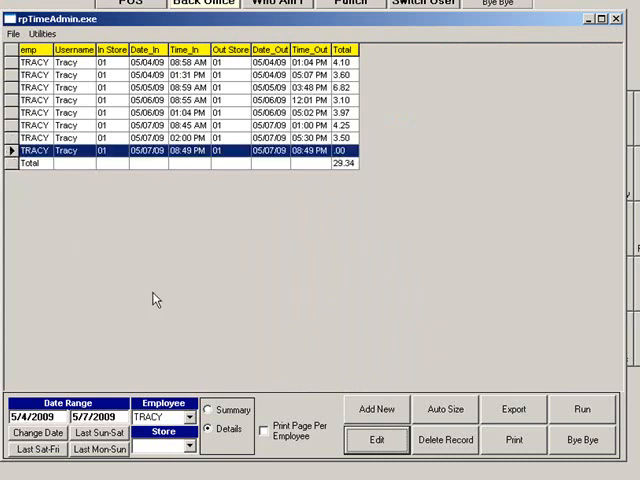
mouse_move(418, 440)
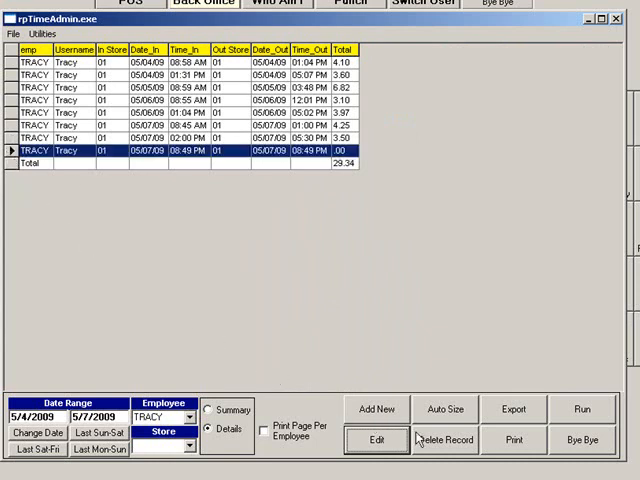
Step: Delete Tracy's zero-hour 05/07/09 08:49 PM punch, leaving seven entries totaling 29.34
left_click(446, 440)
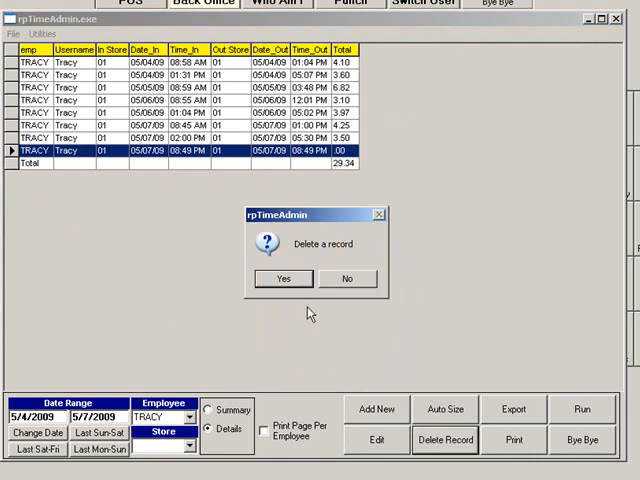
left_click(284, 278)
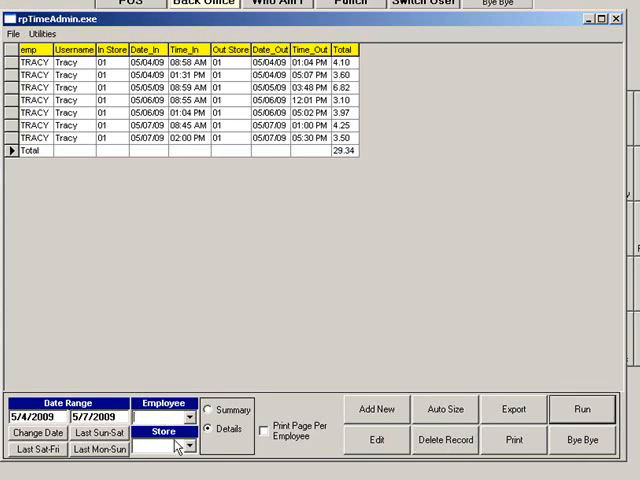
Step: Run the store 01 report for all employees and print one page per employee
left_click(186, 445)
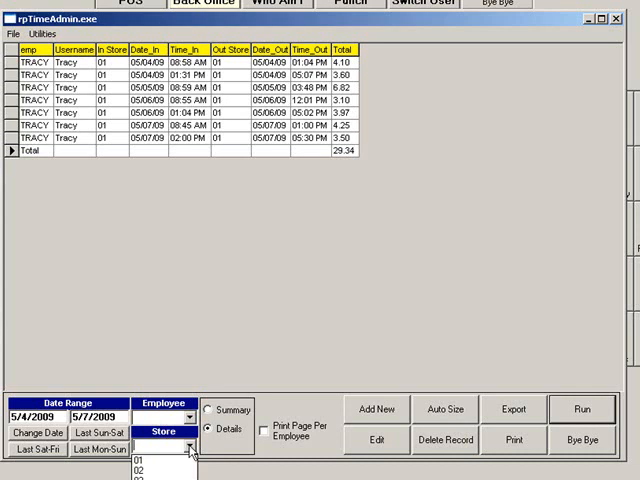
left_click(157, 459)
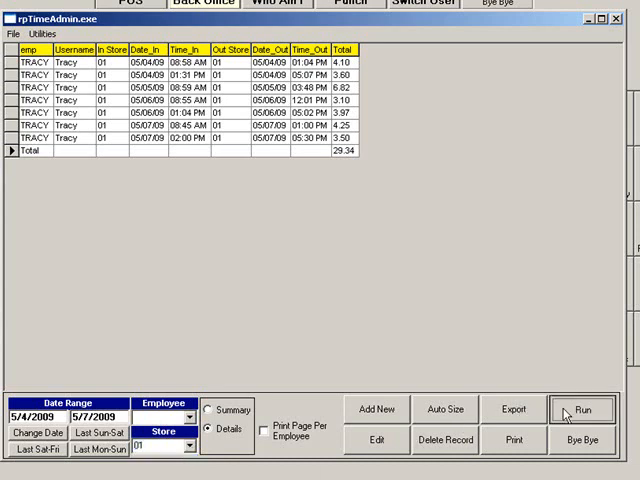
left_click(587, 410)
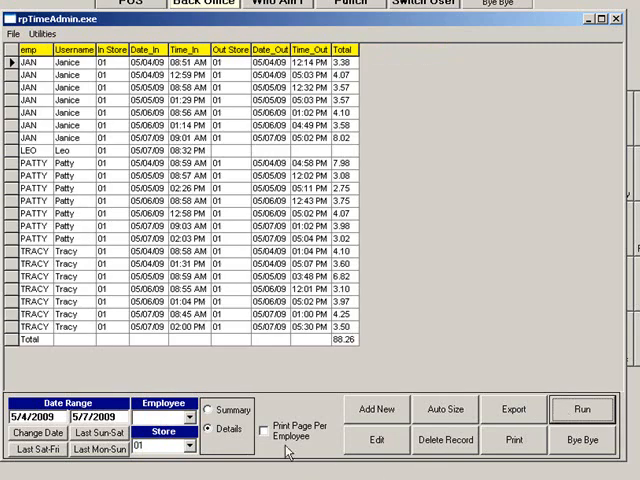
left_click(263, 429)
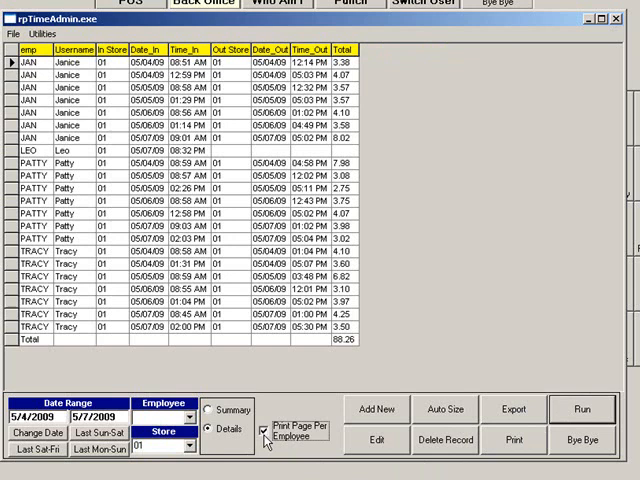
mouse_move(349, 455)
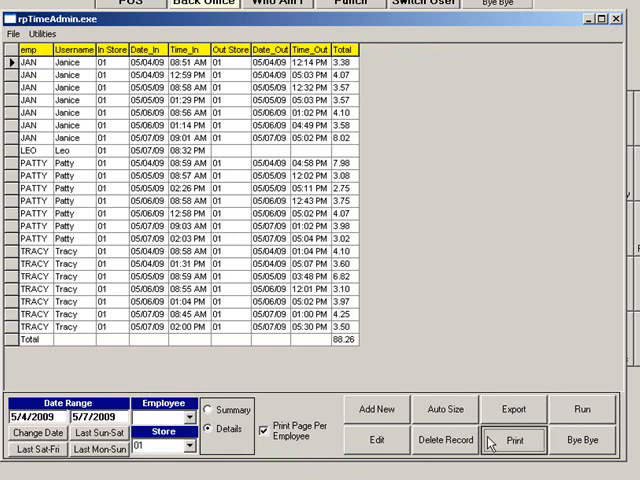
left_click(518, 435)
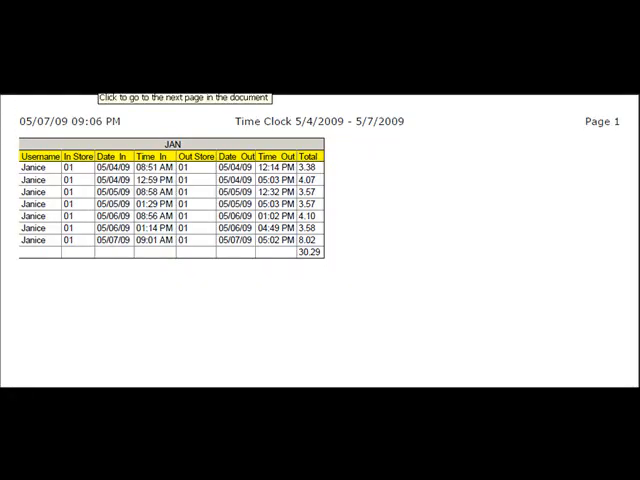
Step: Advance the print preview to Patty's page showing 28.63 hours
left_click(180, 96)
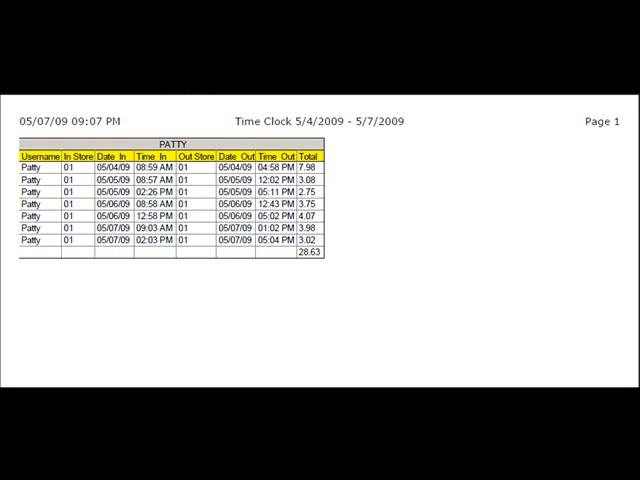